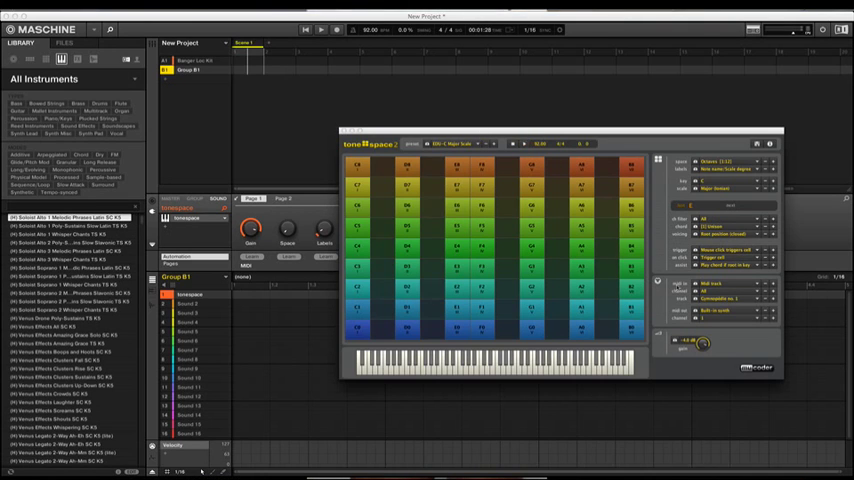
Enable KOMPLETE KONTROL S49 Port 1 under Tonespace's Active MIDI Inputs via the midi in Configure… option.
{"action": "left_click", "coordinate": [630, 268]}
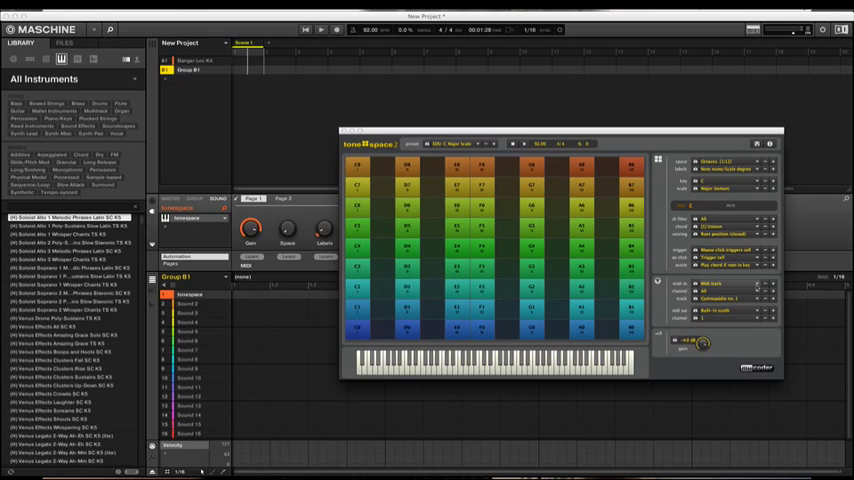
{"action": "left_click", "coordinate": [690, 228]}
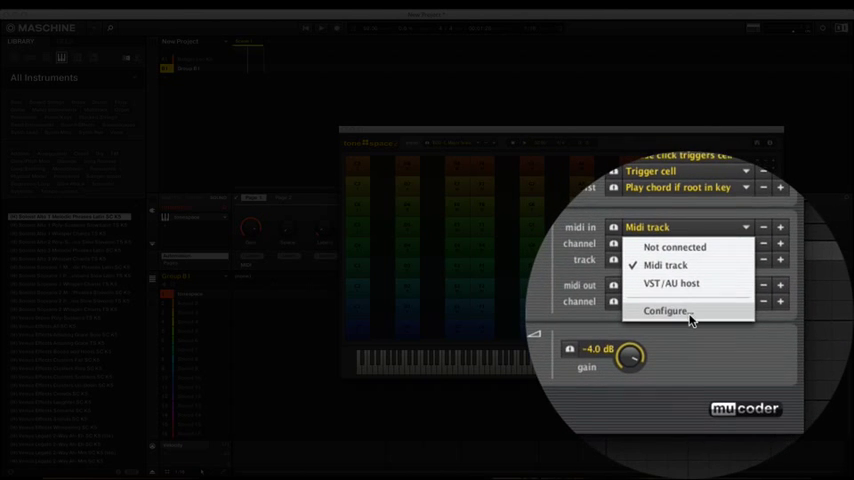
{"action": "left_click", "coordinate": [668, 312]}
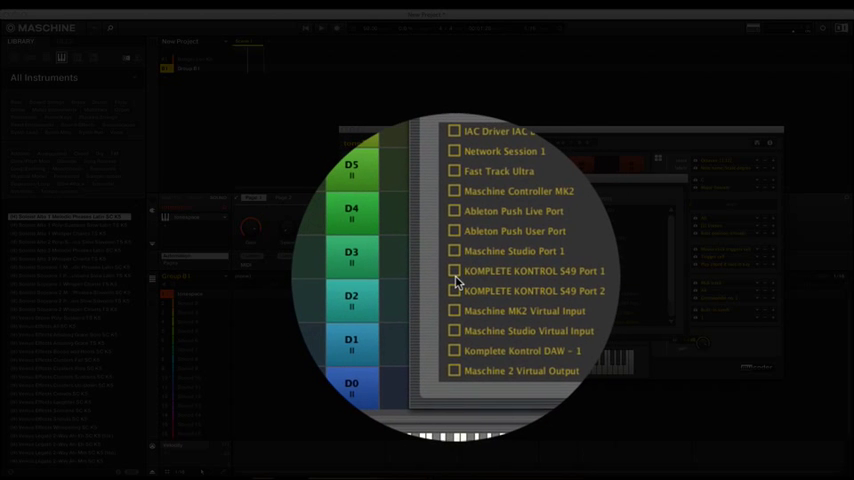
{"action": "left_click", "coordinate": [456, 272]}
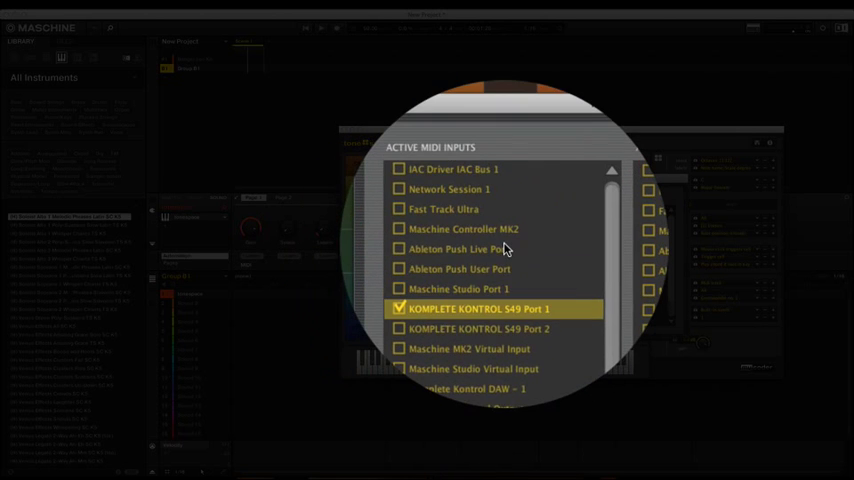
{"action": "scroll", "scroll_direction": "down", "scroll_amount": 3}
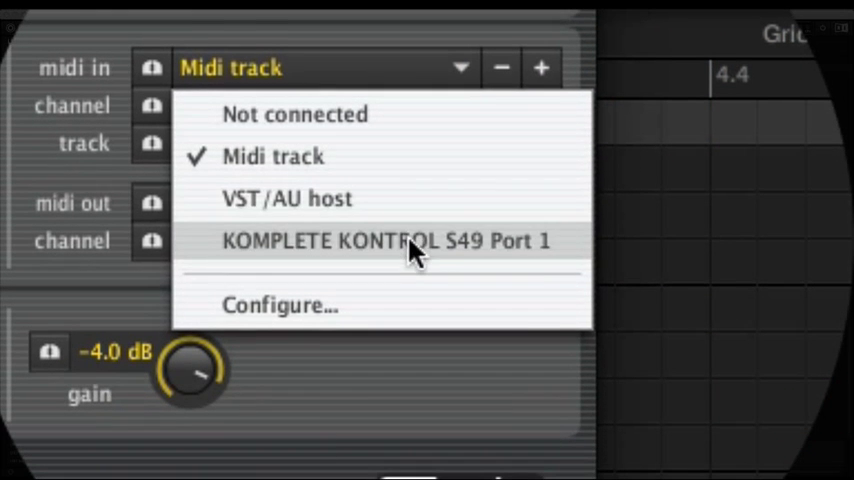
Set Tonespace midi in to KOMPLETE KONTROL S49 Port 1 and midi out to Maschine 2 Virtual Input.
{"action": "left_click", "coordinate": [384, 240]}
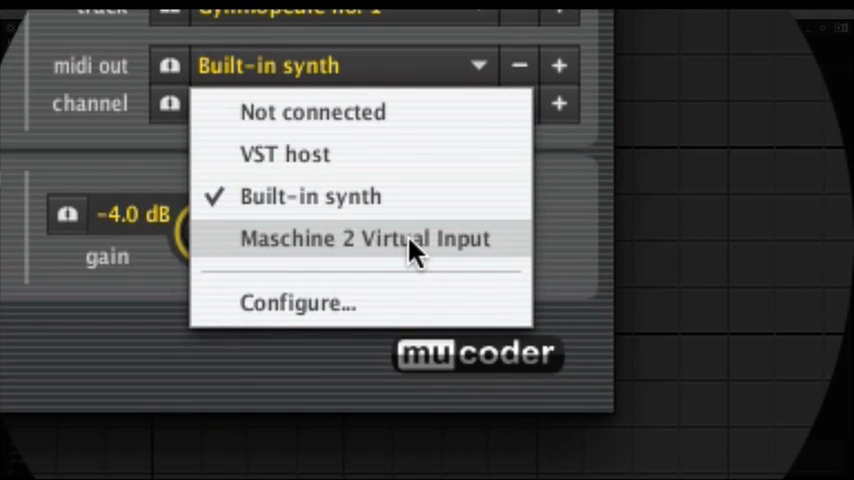
{"action": "left_click", "coordinate": [364, 238]}
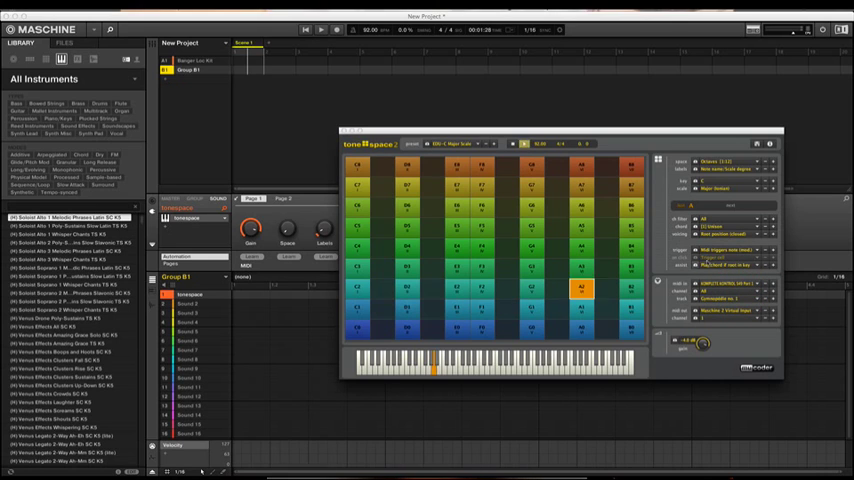
Load Kontakt onto the first sound's plugin slot and browse its library.
{"action": "left_click", "coordinate": [582, 288]}
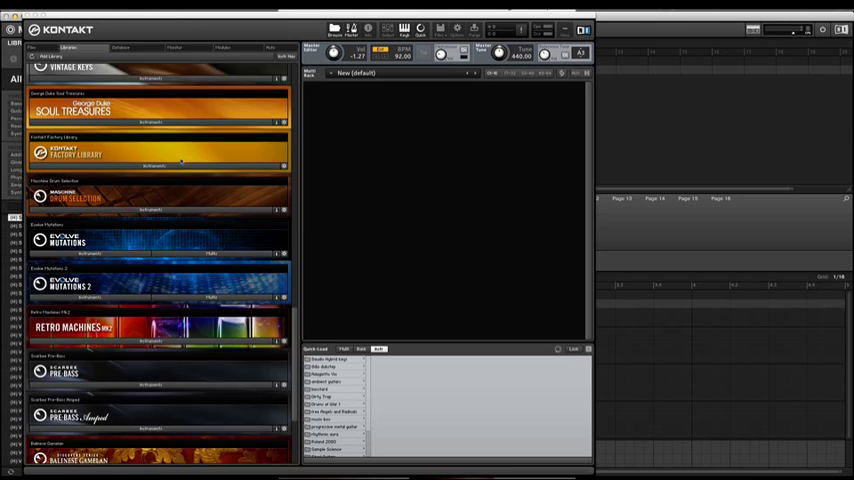
{"action": "scroll", "scroll_direction": "down", "scroll_amount": 3}
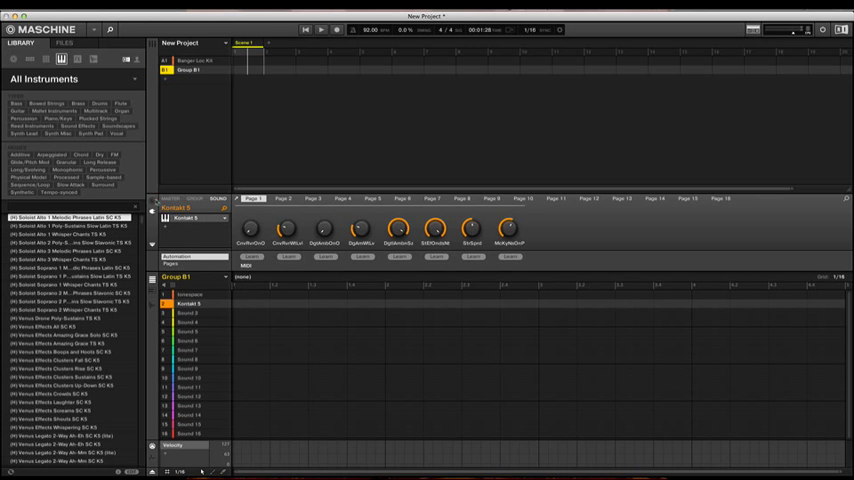
Choose the MIDI input source on the sound's MIDI/Input properties page.
{"action": "left_click", "coordinate": [270, 198]}
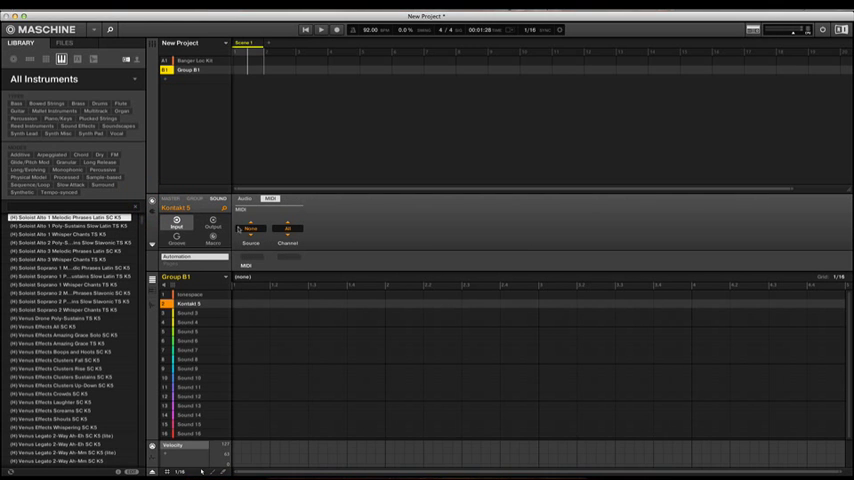
{"action": "left_click", "coordinate": [250, 228]}
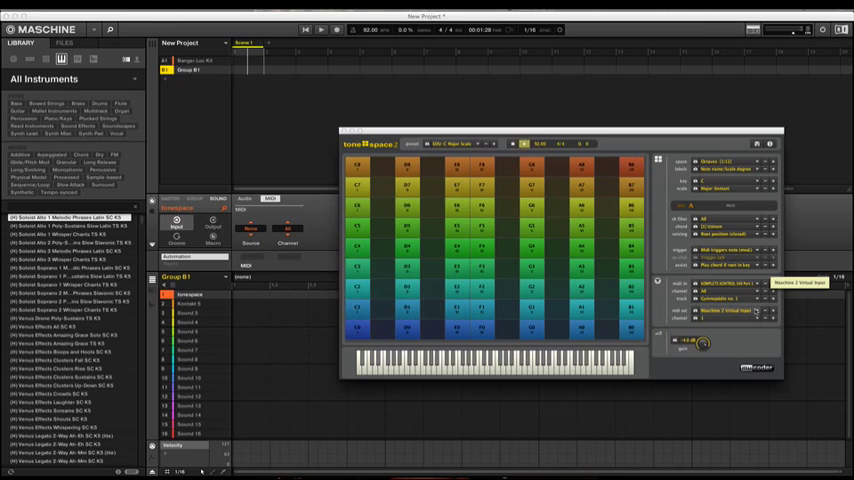
Close the Tonespace window and select Sound 1 in the group's sound list.
{"action": "left_click", "coordinate": [730, 310]}
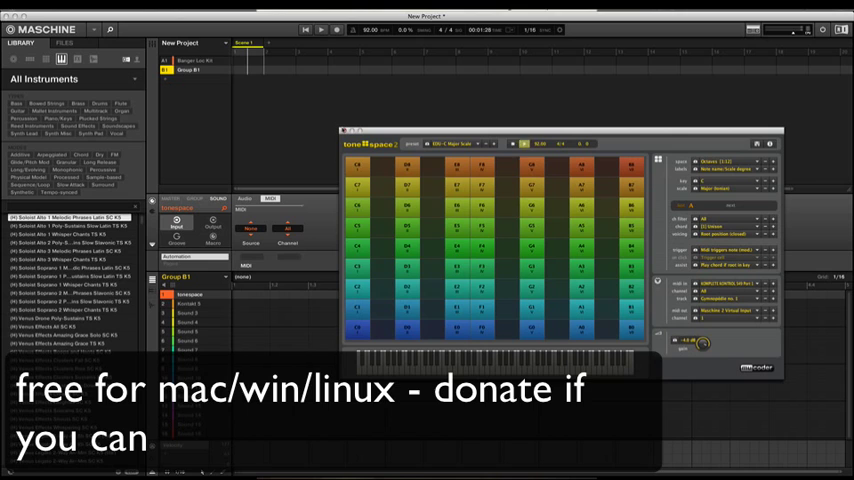
{"action": "left_click", "coordinate": [344, 132]}
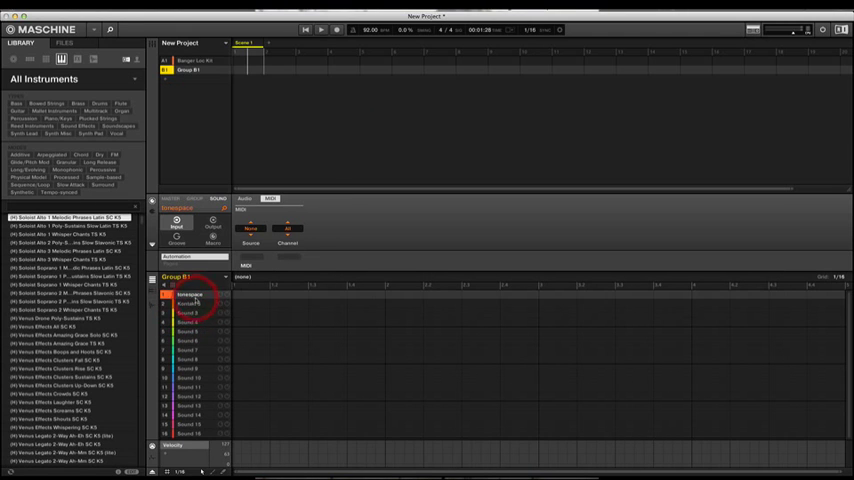
{"action": "left_click", "coordinate": [190, 304]}
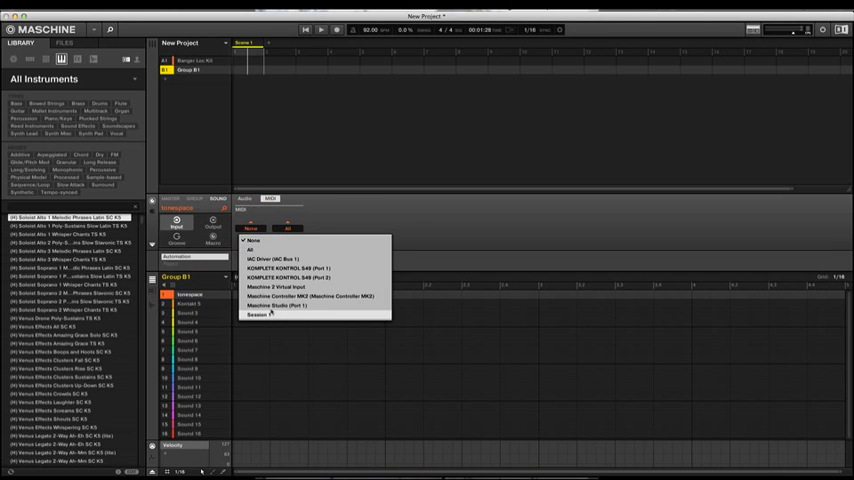
Pick Maschine 2 Virtual Input as the MIDI port carrying Tonespace's chord notes.
{"action": "left_click", "coordinate": [266, 314]}
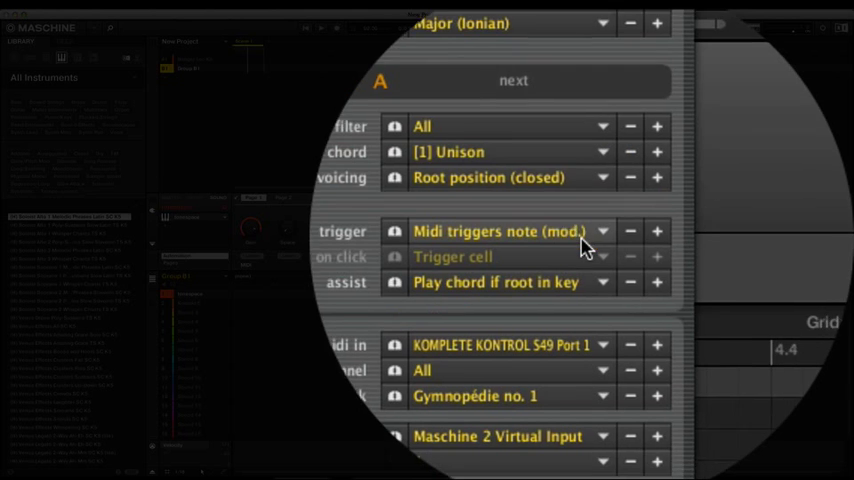
Set Tonespace's trigger option to 'Midi triggers note (mod)'.
{"action": "left_click", "coordinate": [512, 226]}
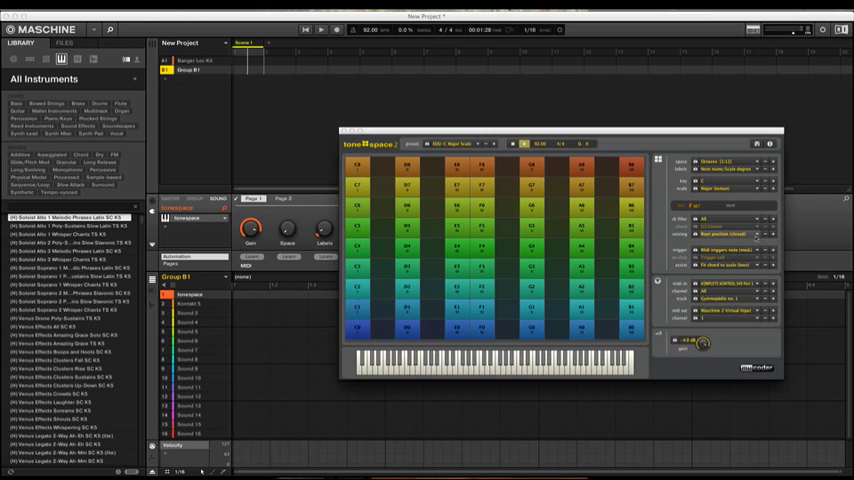
Switch Tonespace's scale and layout dropdowns through several arrangements to the checkered diagonal grid.
{"action": "left_click", "coordinate": [720, 188]}
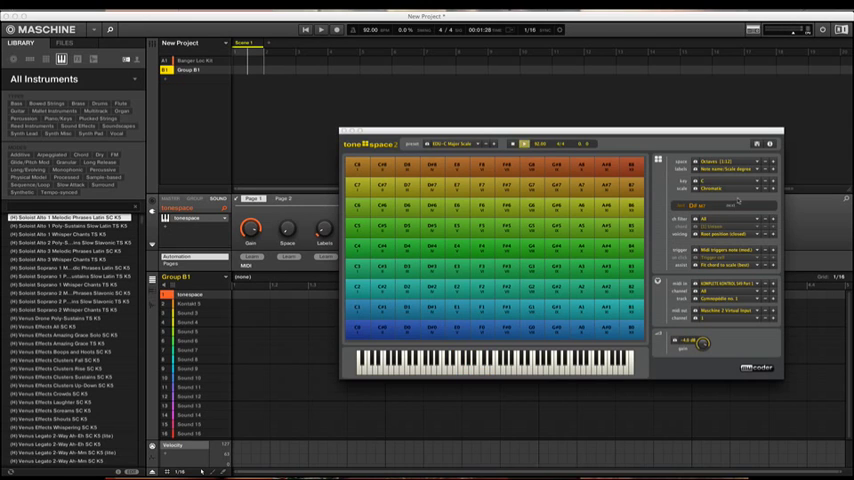
{"action": "left_click", "coordinate": [730, 180]}
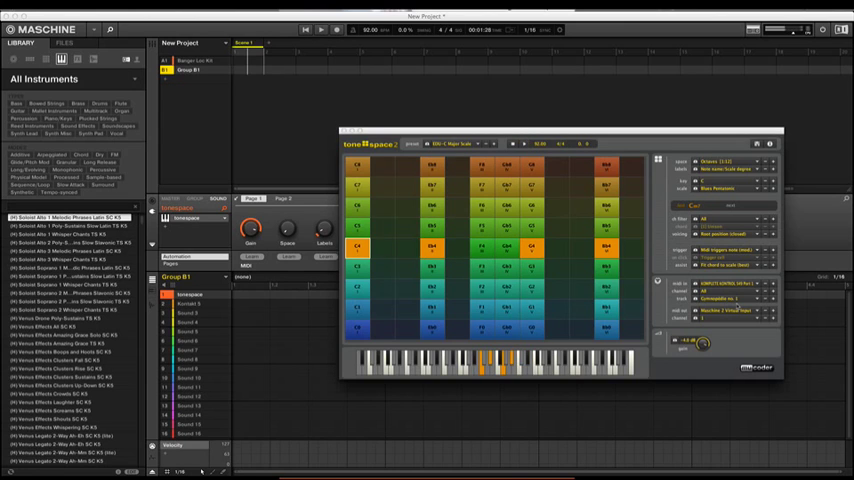
{"action": "left_click", "coordinate": [724, 188]}
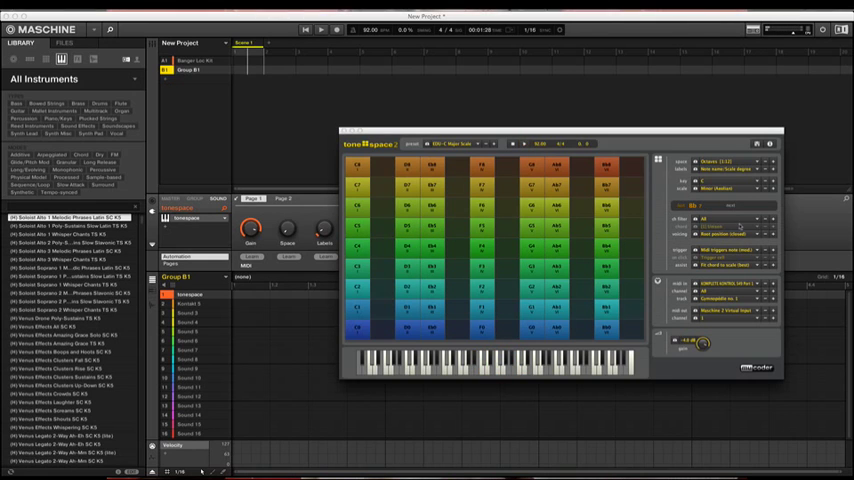
{"action": "left_click", "coordinate": [724, 234]}
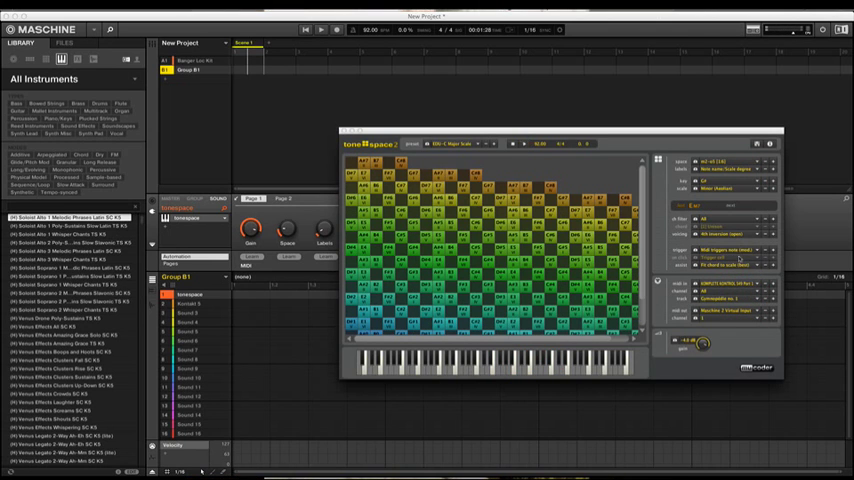
Switch from the Tonespace group to the drum kit group and its list of drum sounds.
{"action": "left_click", "coordinate": [744, 264]}
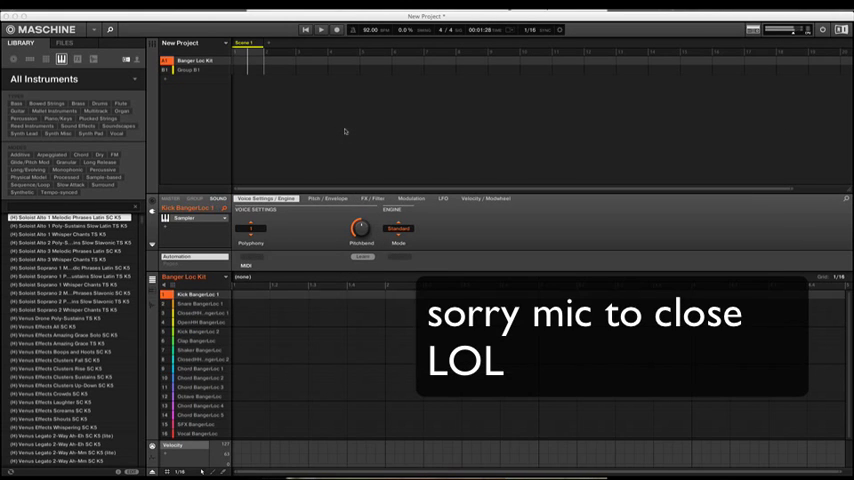
Record a drum pattern with the transport Record button, then return to Group B.
{"action": "left_click", "coordinate": [200, 304]}
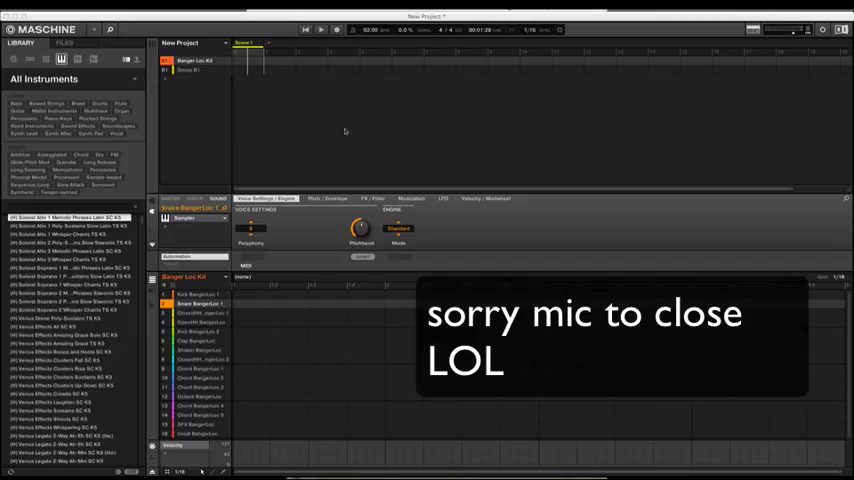
{"action": "left_click", "coordinate": [336, 28]}
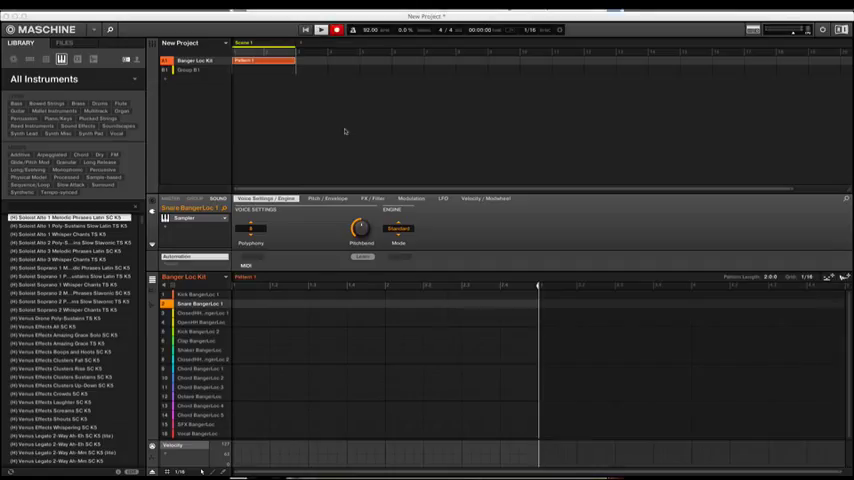
{"action": "left_click", "coordinate": [196, 292]}
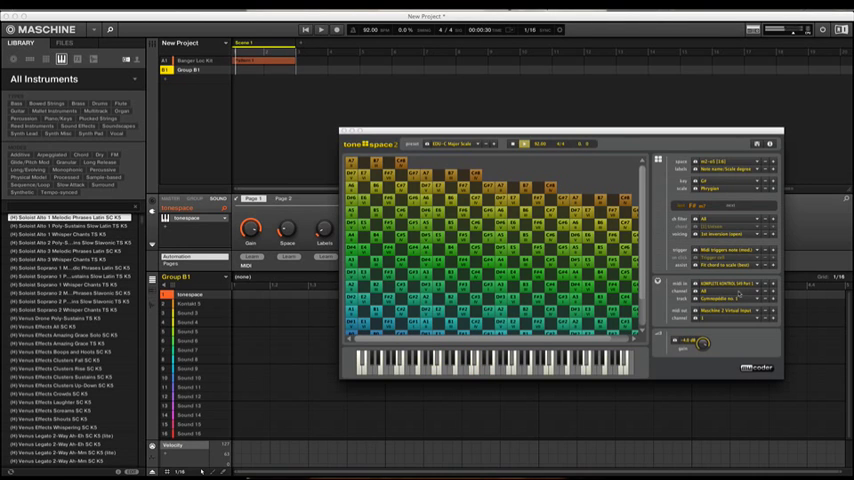
Record Tonespace-played chords into Group B's pattern so they appear in the piano roll.
{"action": "left_click", "coordinate": [336, 28]}
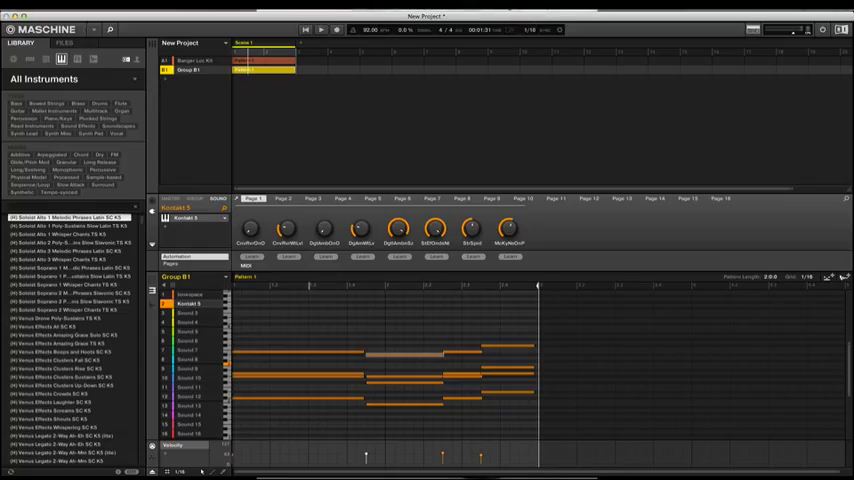
{"action": "left_click", "coordinate": [832, 28]}
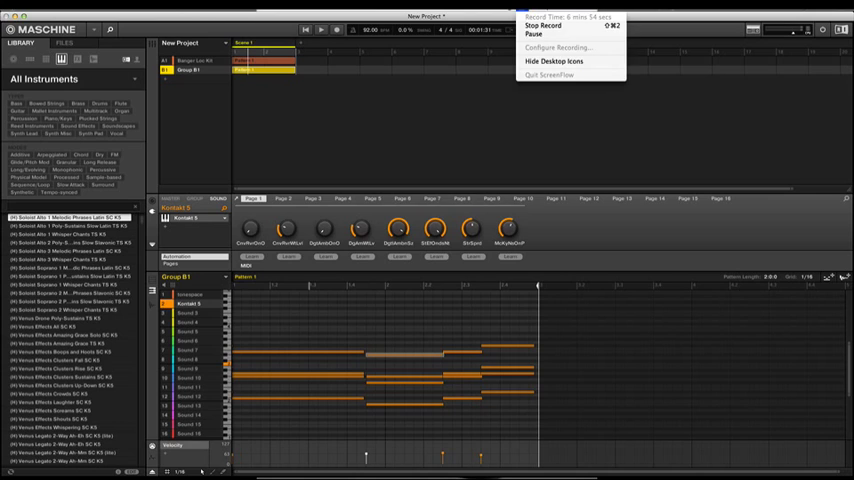
{"action": "mouse_move", "coordinate": [544, 24]}
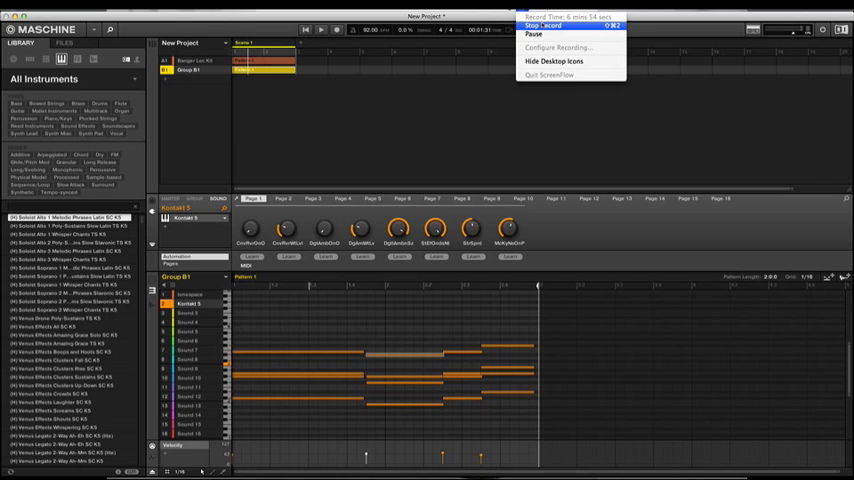